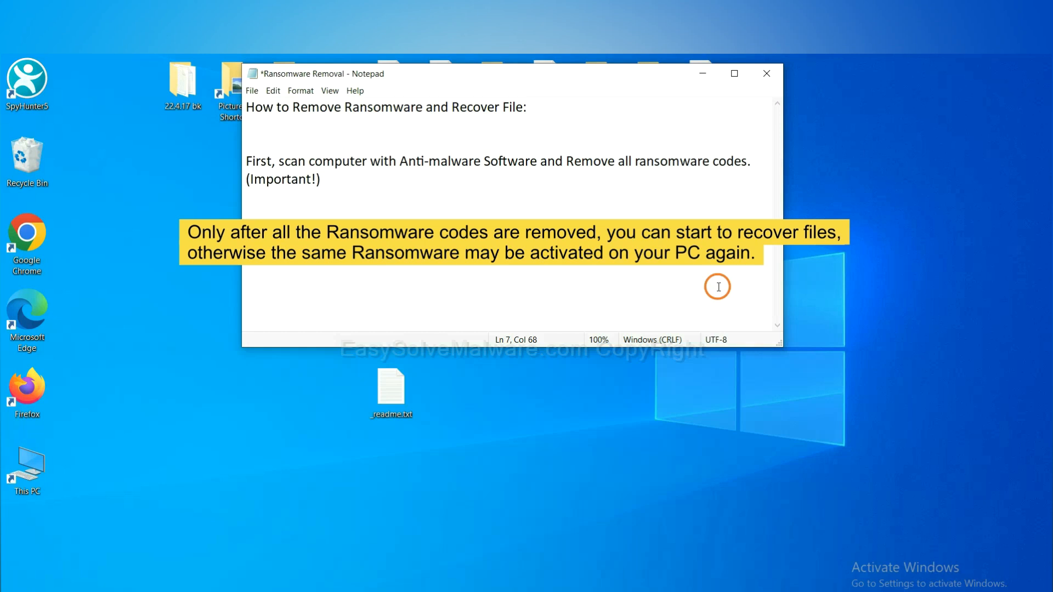
pyautogui.moveTo(529, 197)
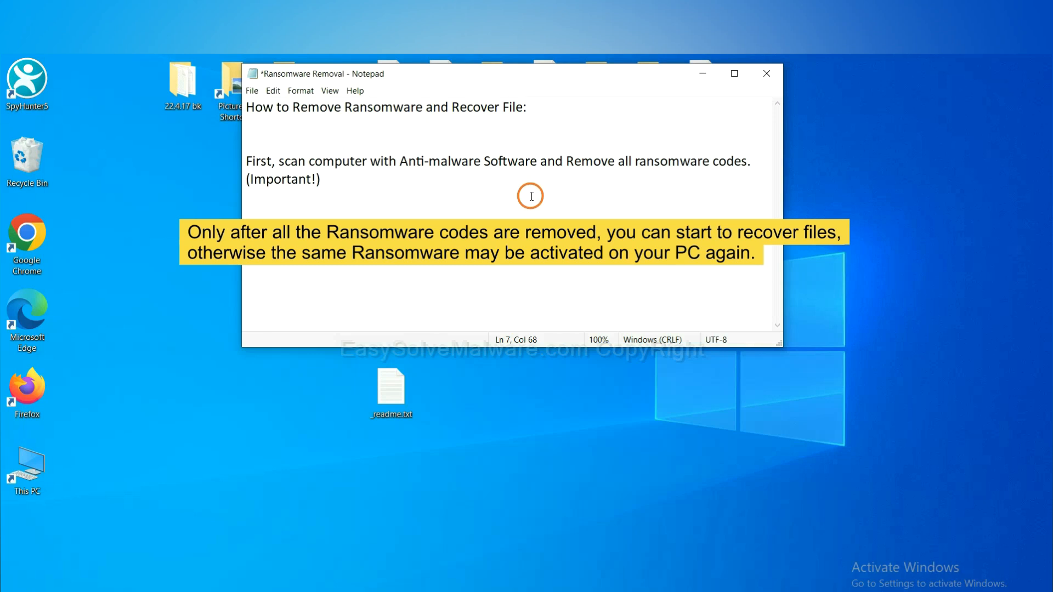
# - Download the SpyHunter installer for Windows and confirm English as its language
pyautogui.click(765, 73)
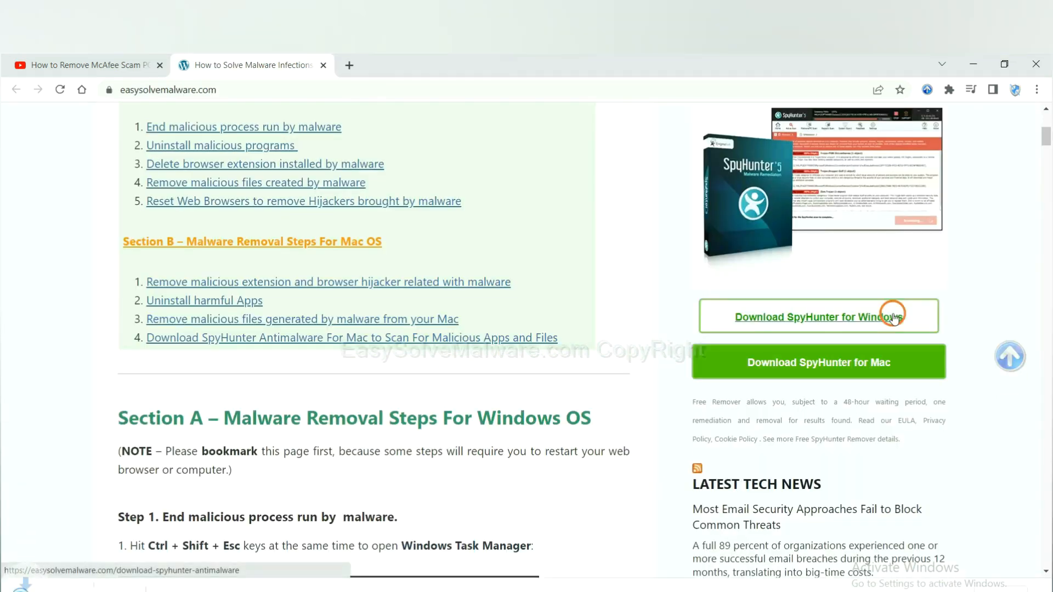
pyautogui.click(817, 316)
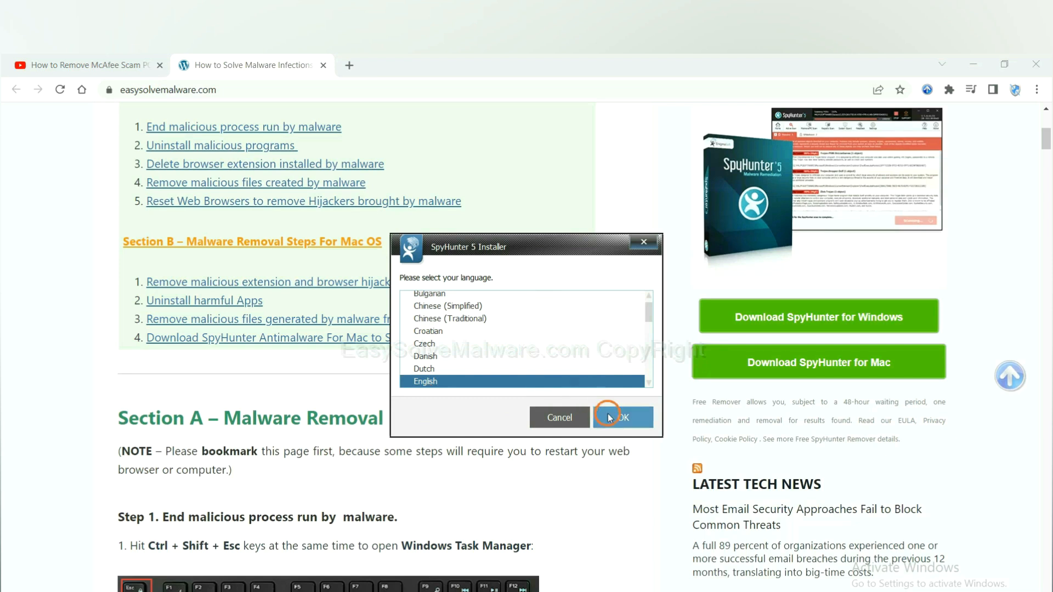
pyautogui.click(621, 417)
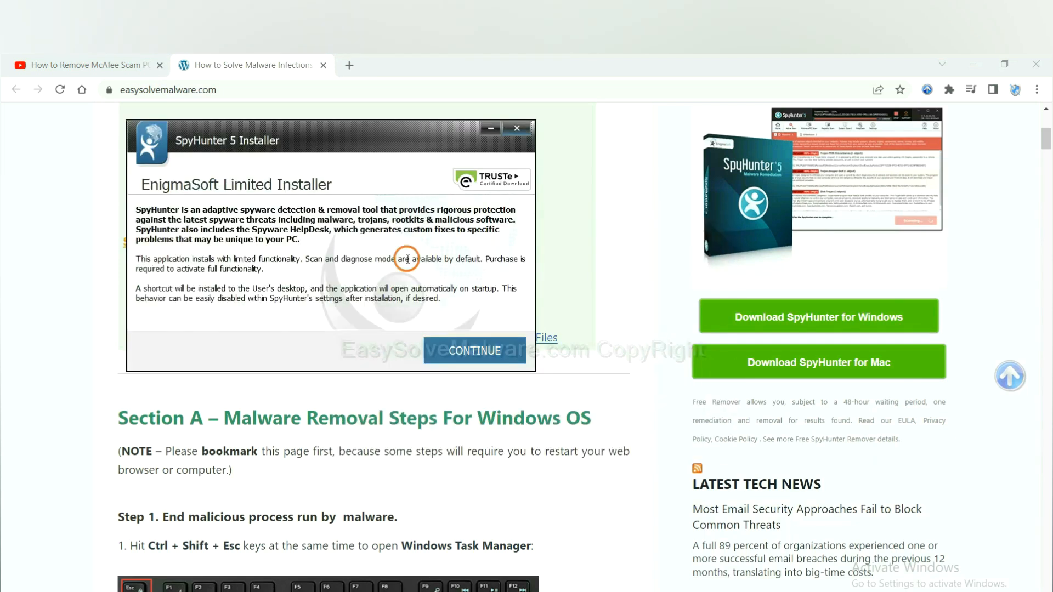
# - Continue past the intro, accept the EULA and Privacy Policy, and start installing SpyHunter 5
pyautogui.click(474, 351)
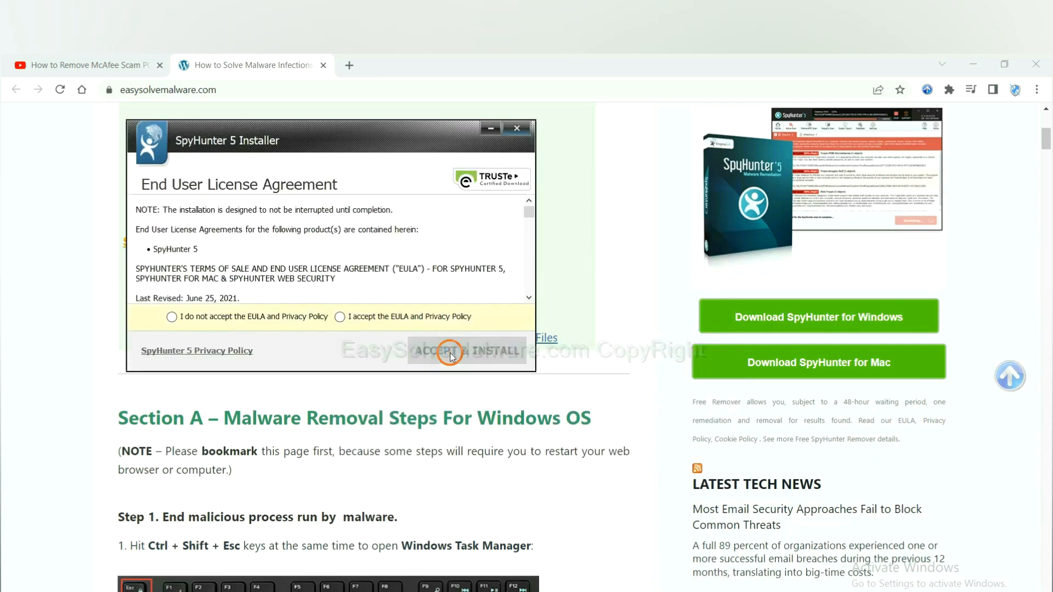
pyautogui.click(340, 316)
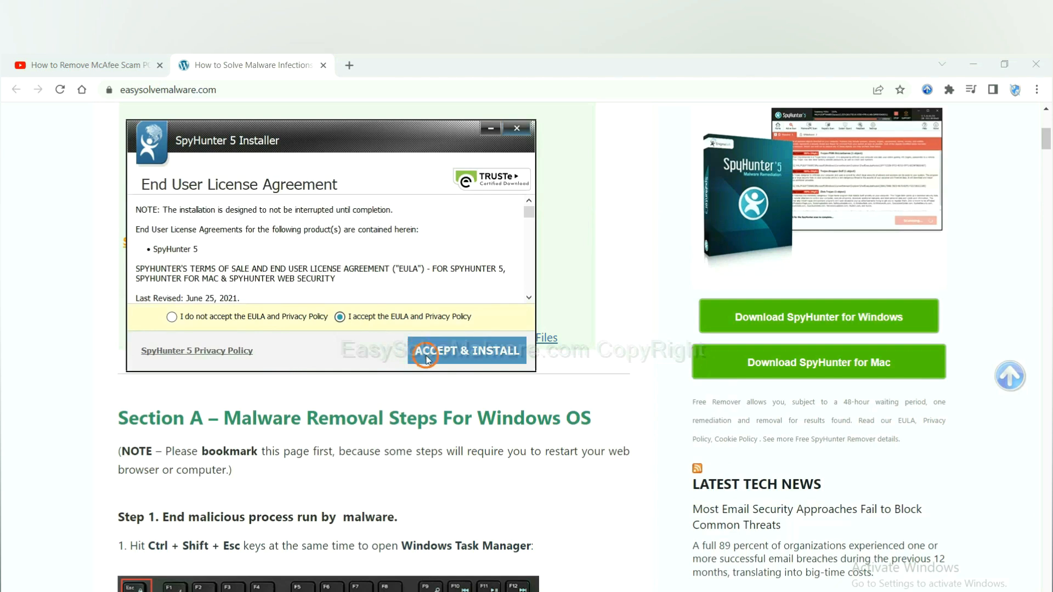
pyautogui.click(465, 351)
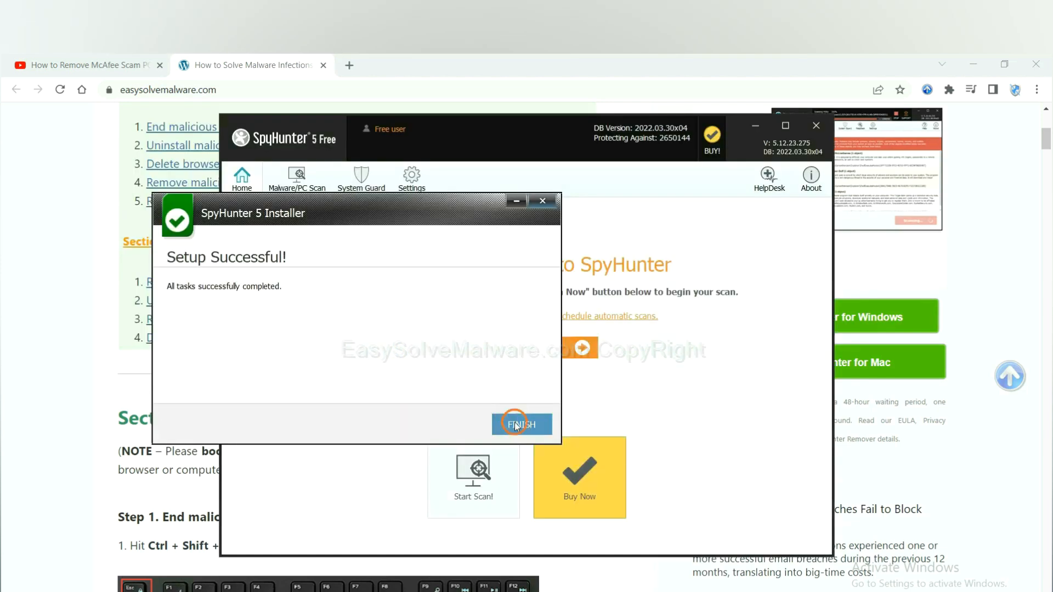
# - Finish setup, scan the computer, and continue past the flagged unknown object remove360.bat
pyautogui.click(522, 423)
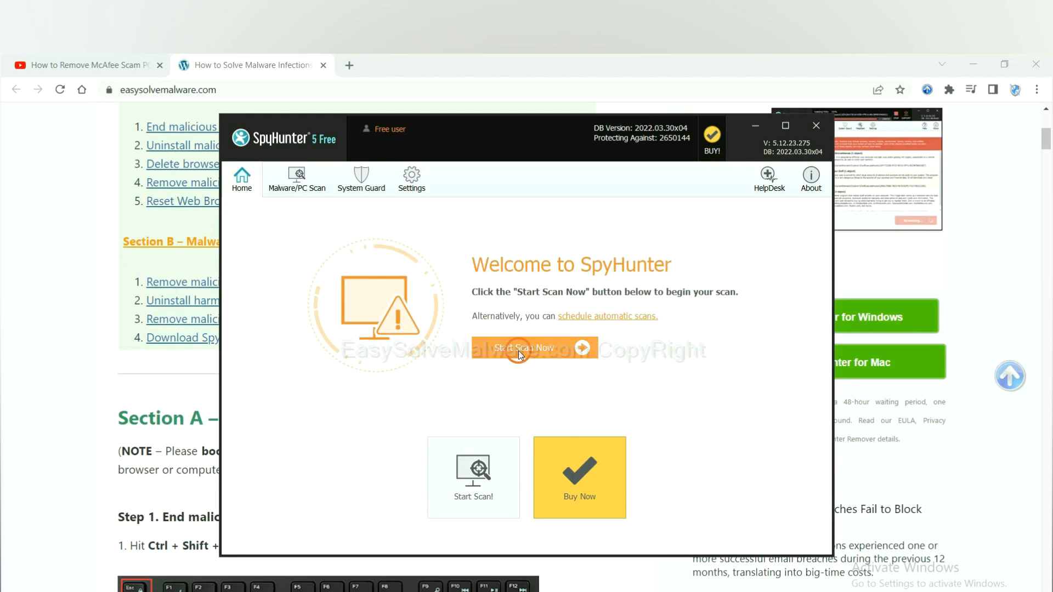
pyautogui.click(524, 348)
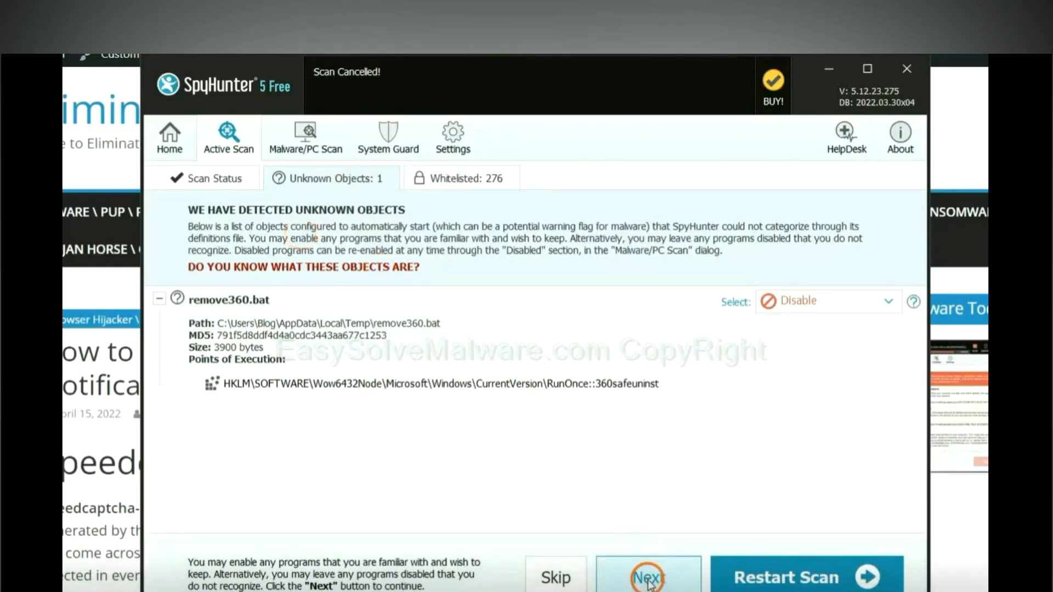
pyautogui.click(647, 575)
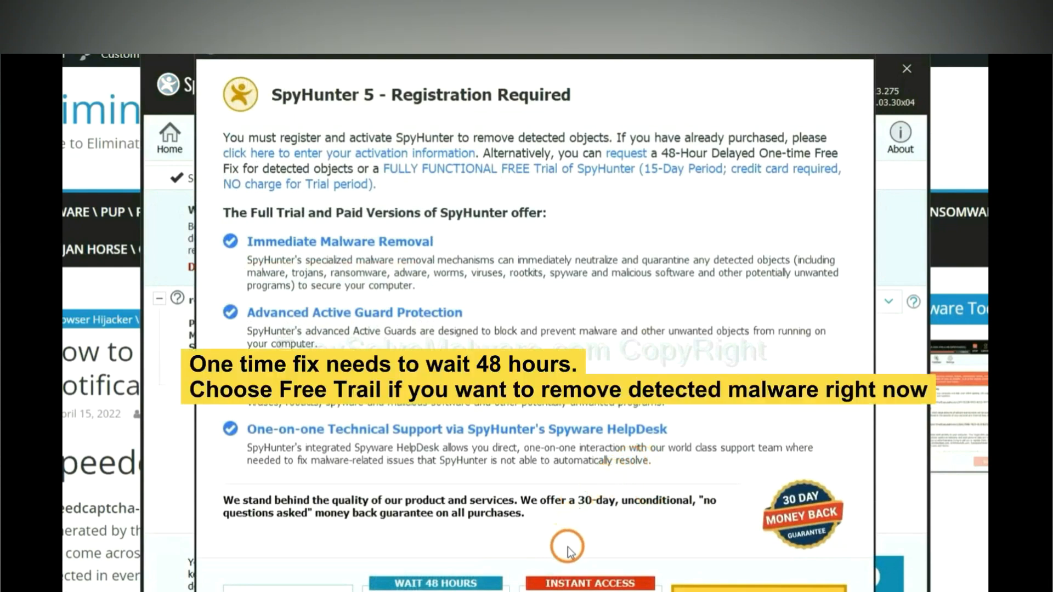
pyautogui.moveTo(566, 534)
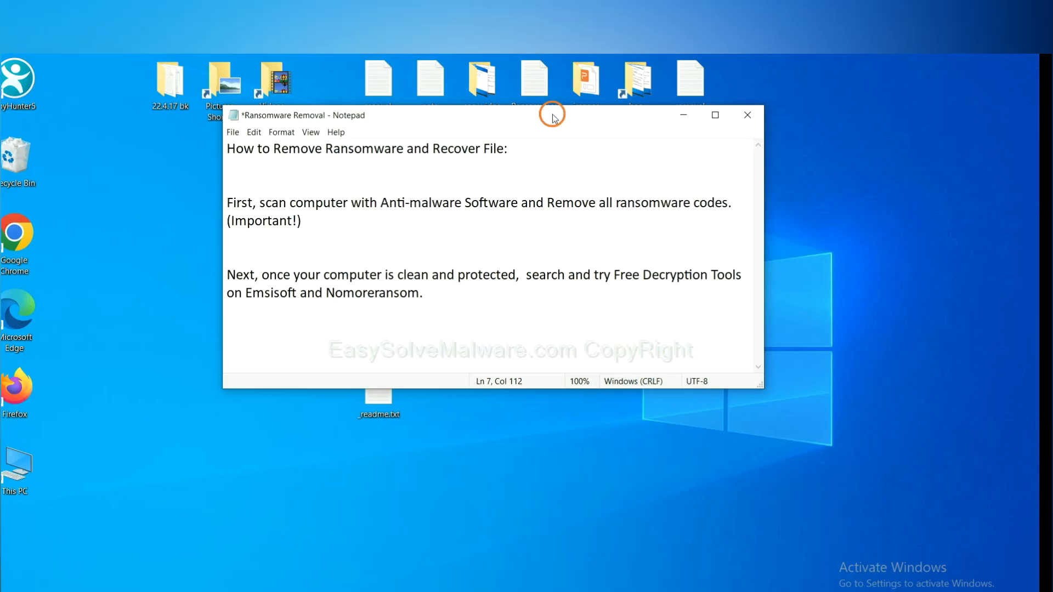
# - Add the note line about trying free decryption tools on Emsisoft and Nomoreransom once clean
pyautogui.click(386, 293)
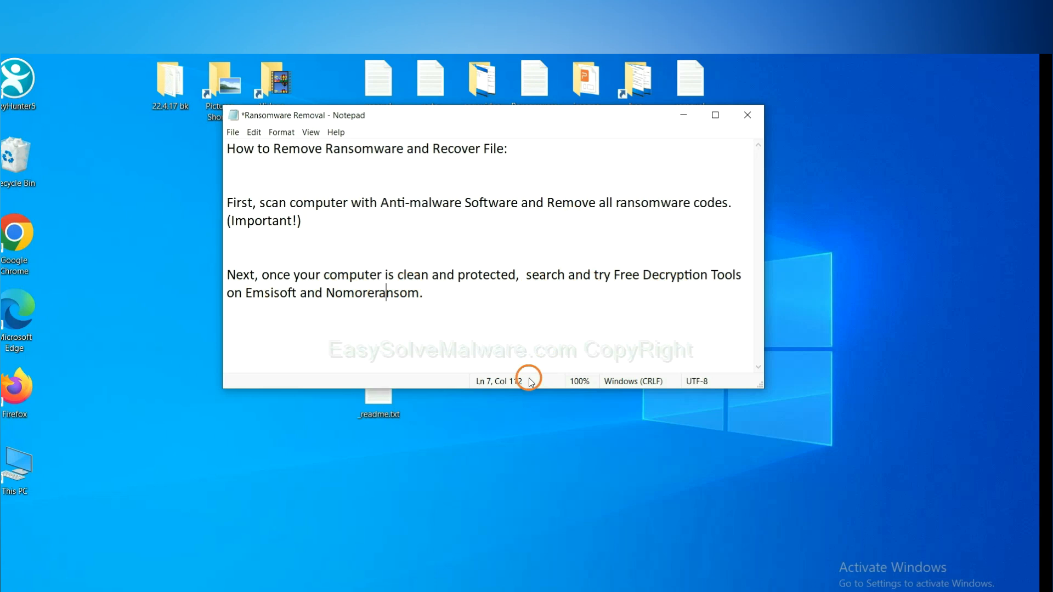
pyautogui.moveTo(340, 531)
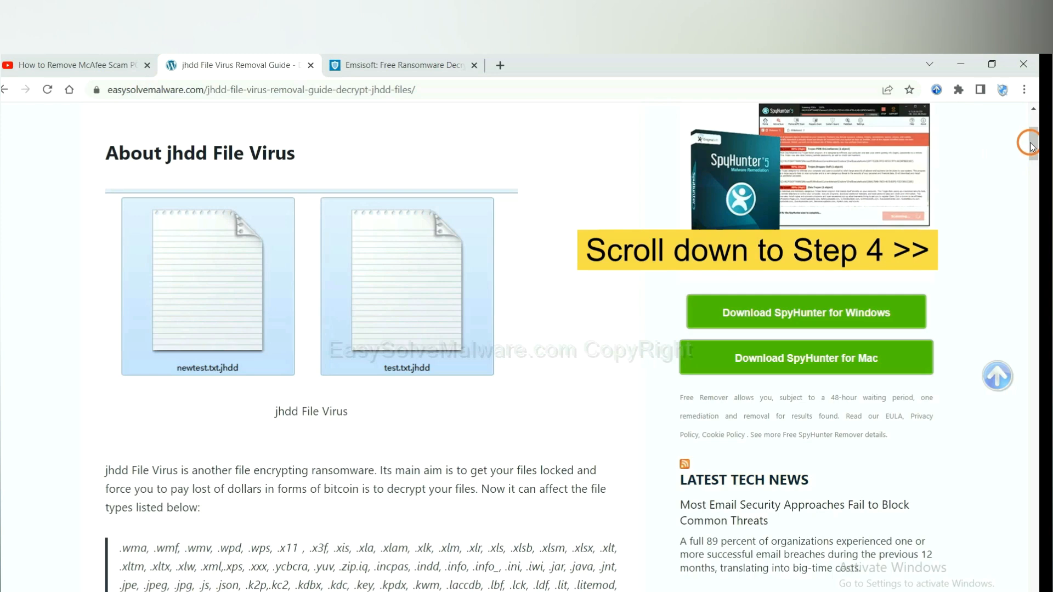
# - Scroll the jhdd removal guide to Step 4 with the Emsisoft and No More Ransom links
pyautogui.scroll(-3)
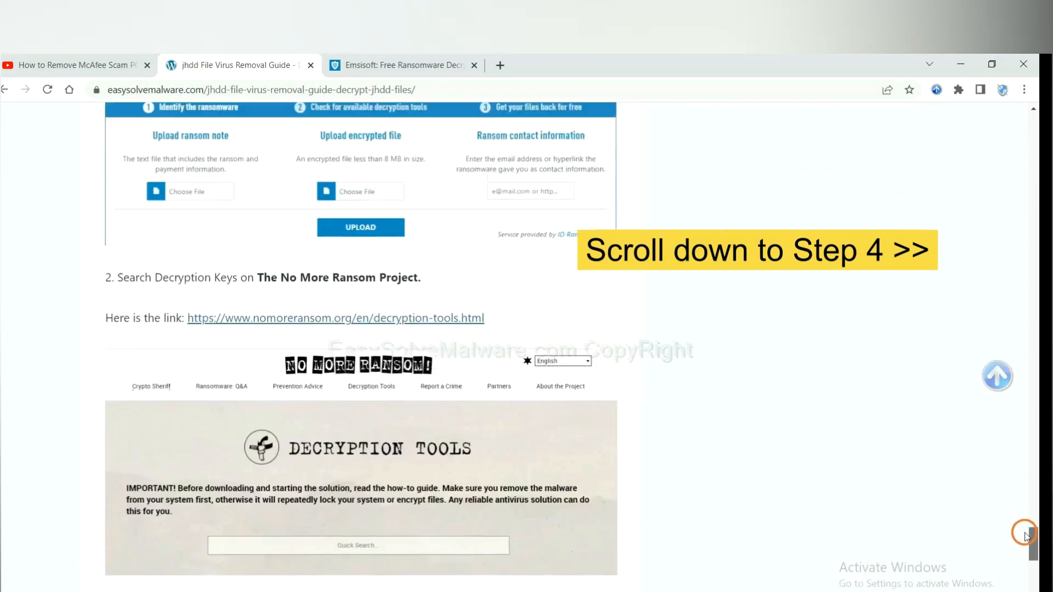
pyautogui.scroll(3)
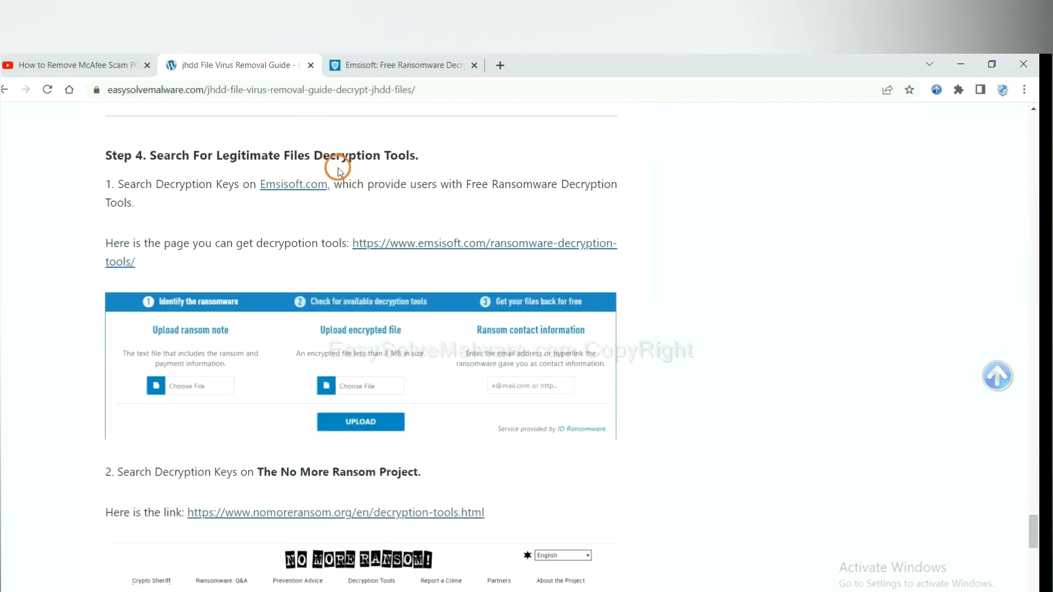
pyautogui.scroll(-3)
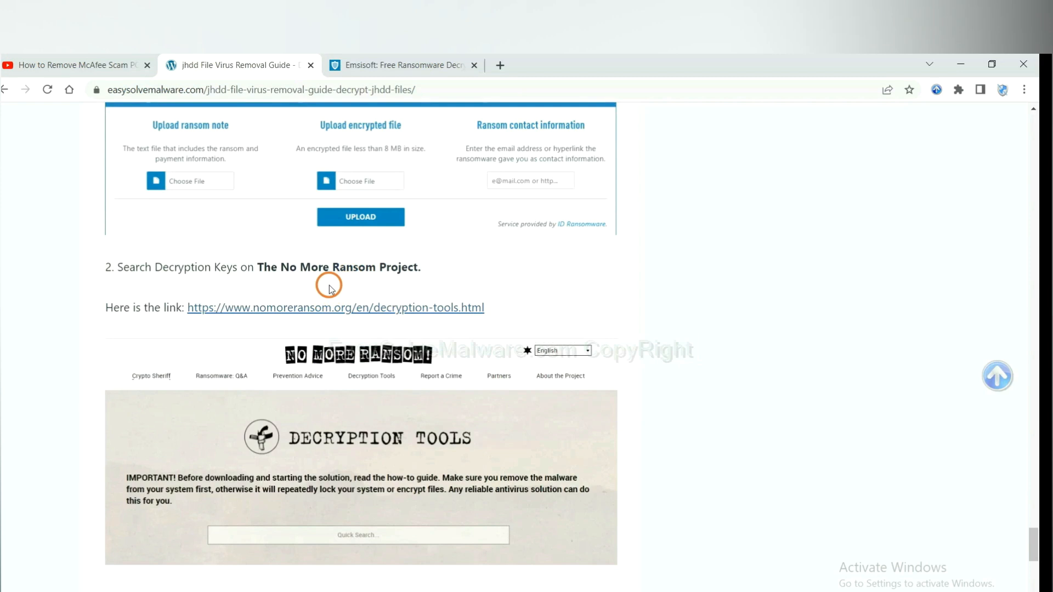
pyautogui.scroll(3)
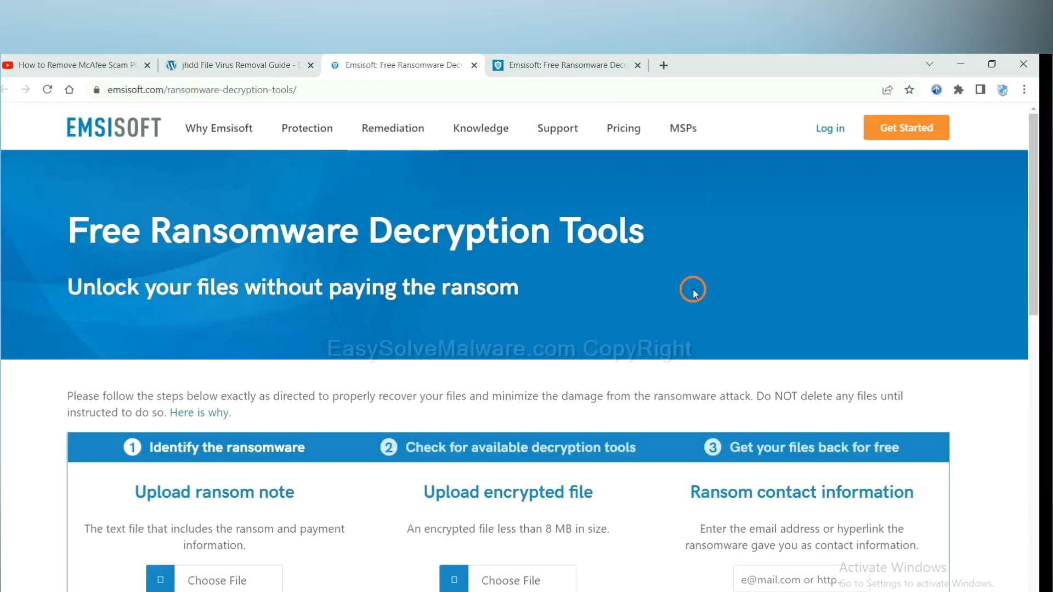
# - Scroll the Emsisoft decryption tools page down to the Identify the ransomware upload form
pyautogui.scroll(-3)
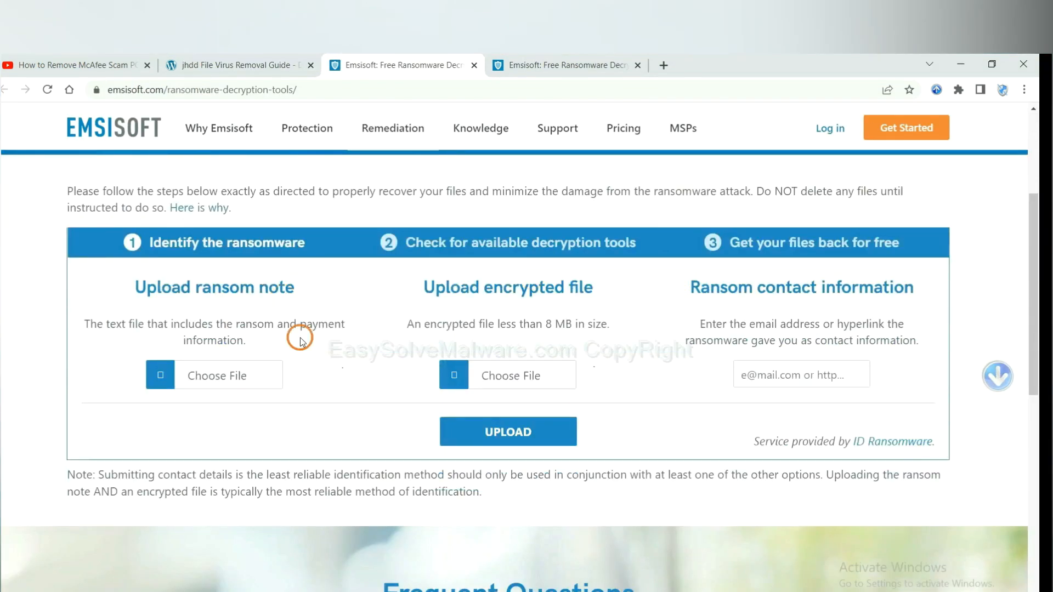
pyautogui.moveTo(326, 367)
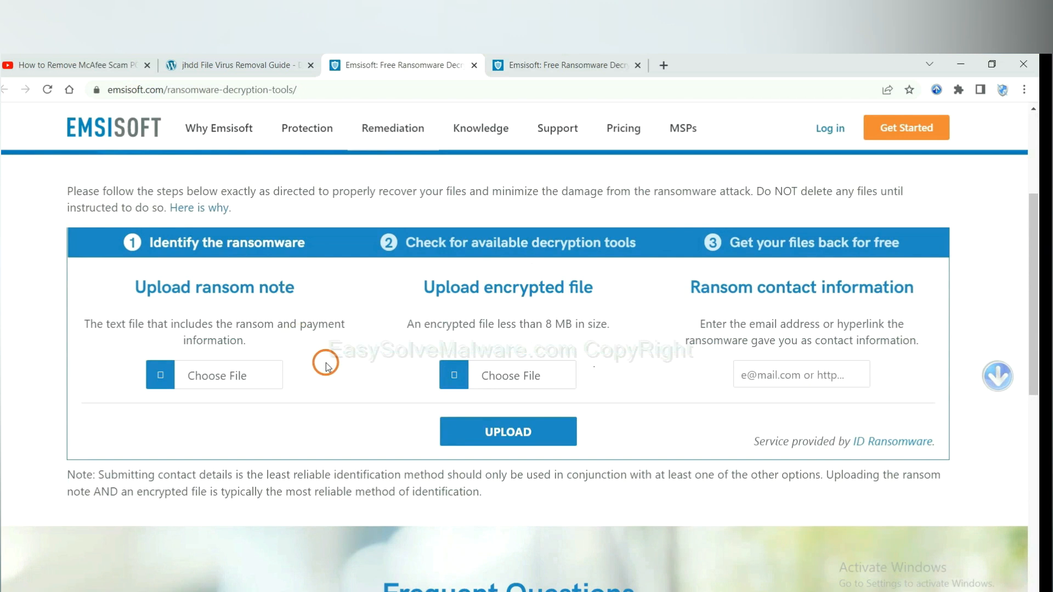
pyautogui.moveTo(181, 313)
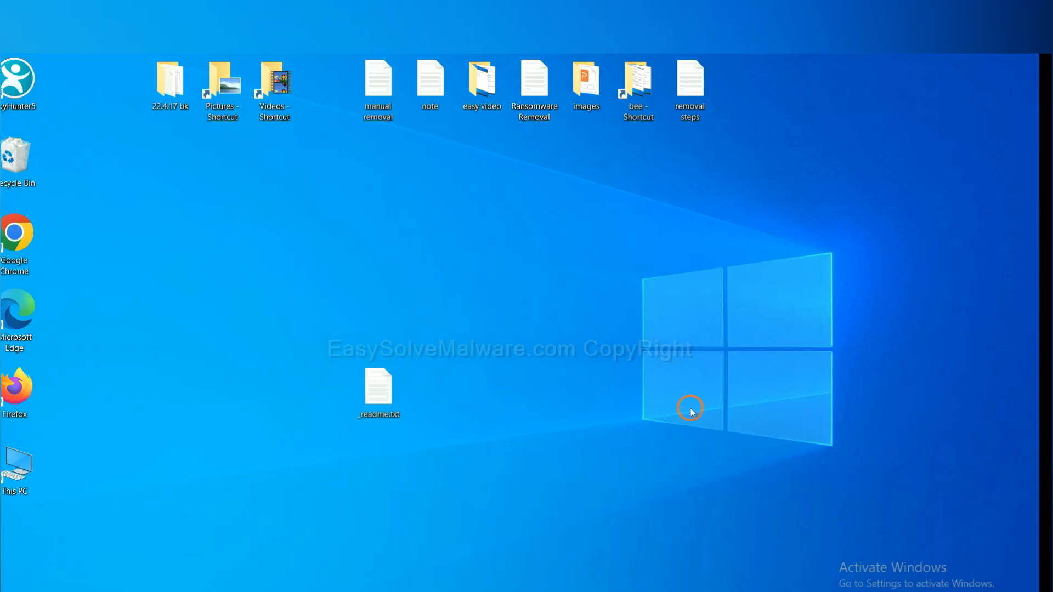
# - Open the _readme.txt ransom note from the desktop to read its contact e-mail addresses
pyautogui.doubleClick(378, 390)
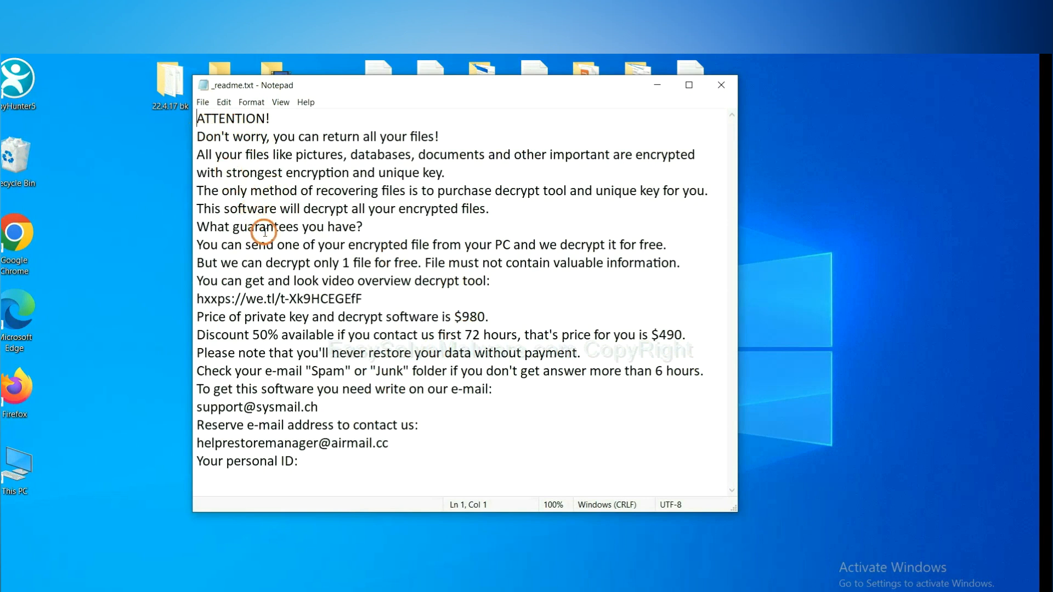
pyautogui.click(324, 407)
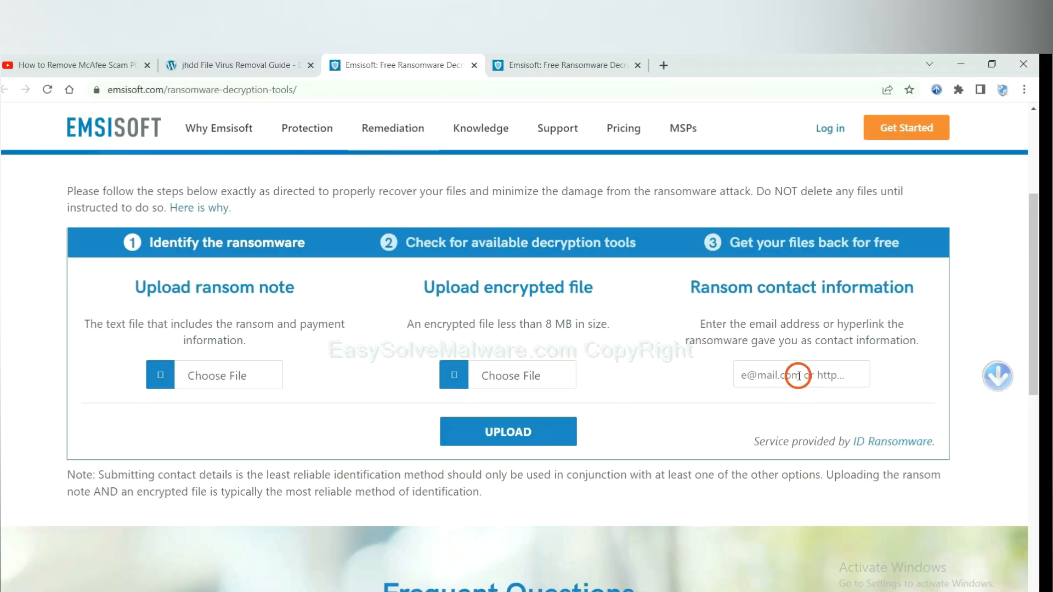
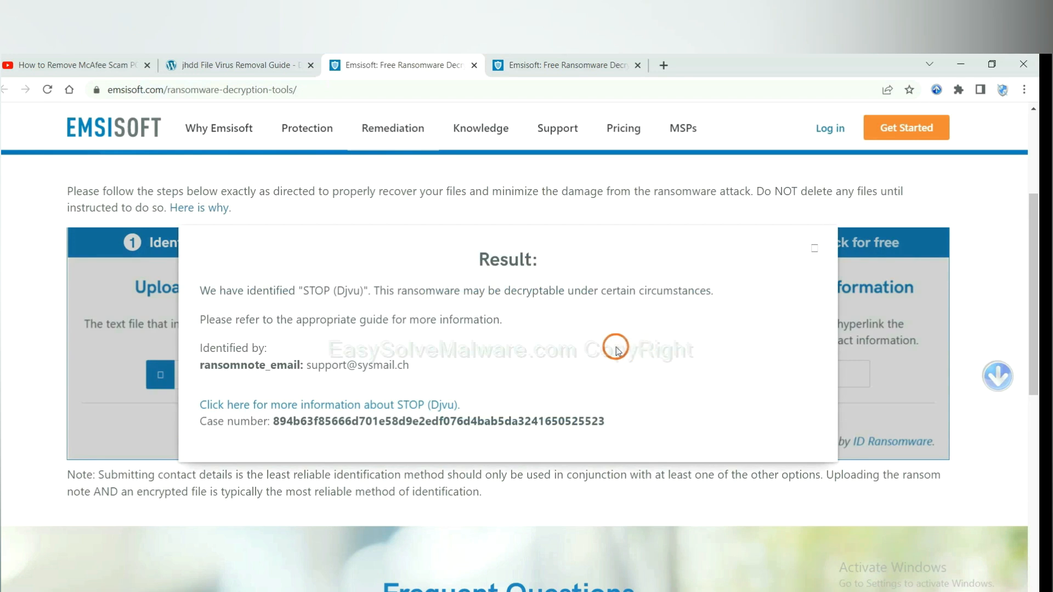
pyautogui.moveTo(461, 338)
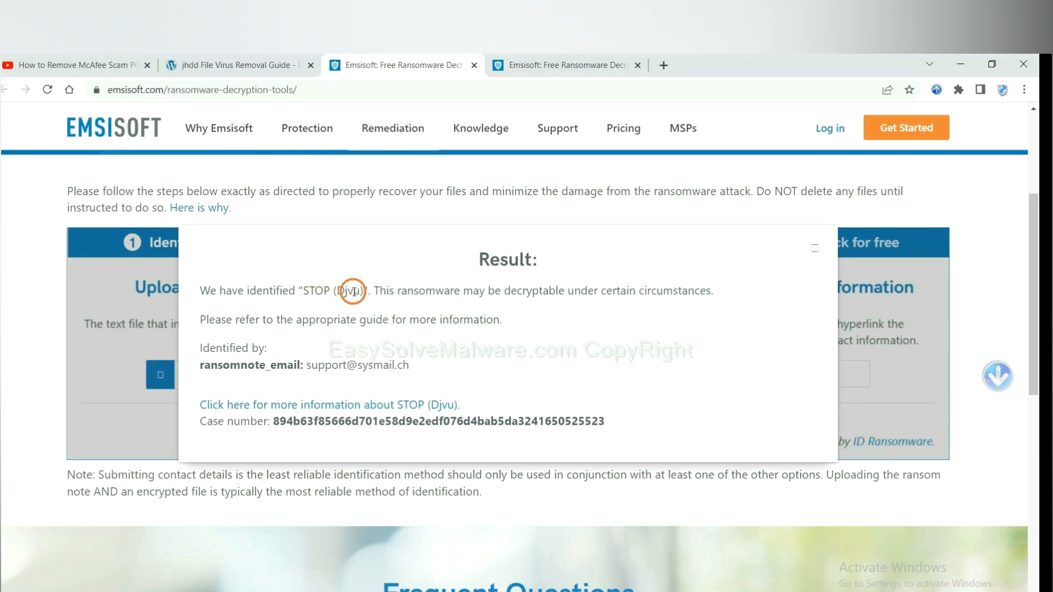
pyautogui.moveTo(397, 322)
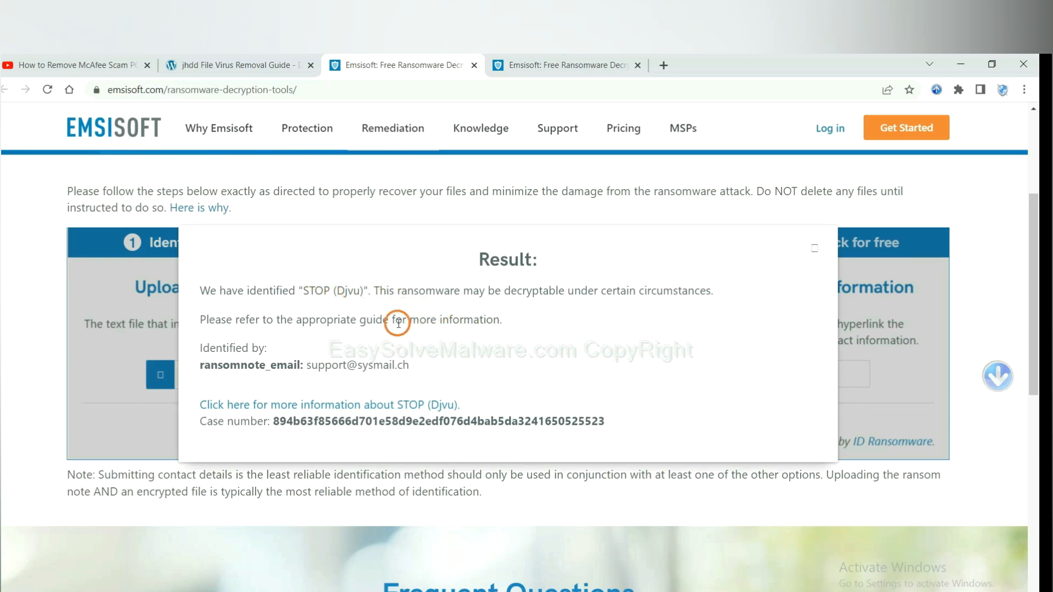
pyautogui.click(328, 405)
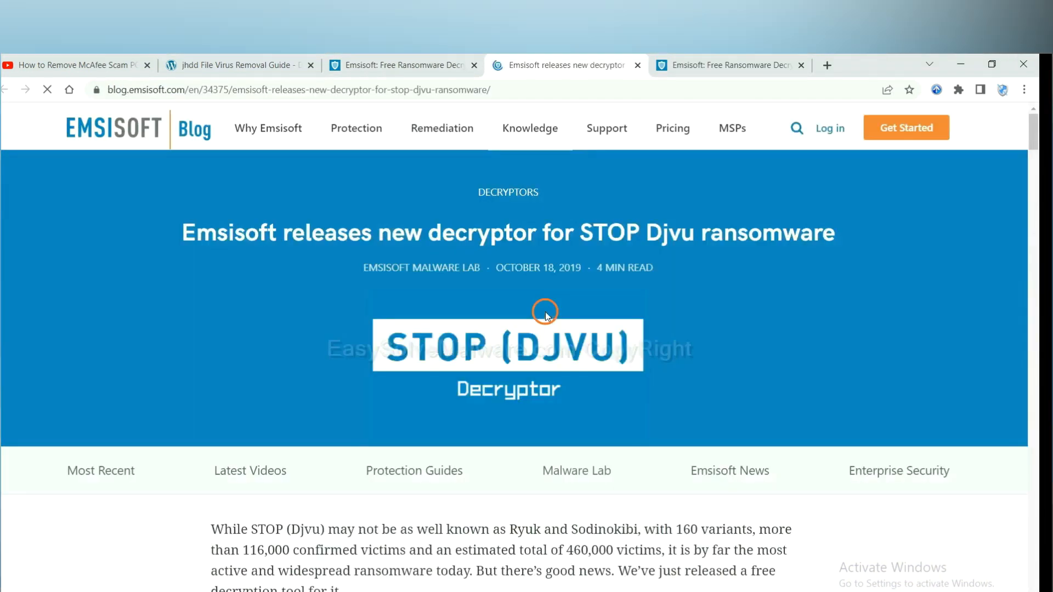
# - Reach the STOP Djvu decryptor page from the blog post and download the tool
pyautogui.scroll(-3)
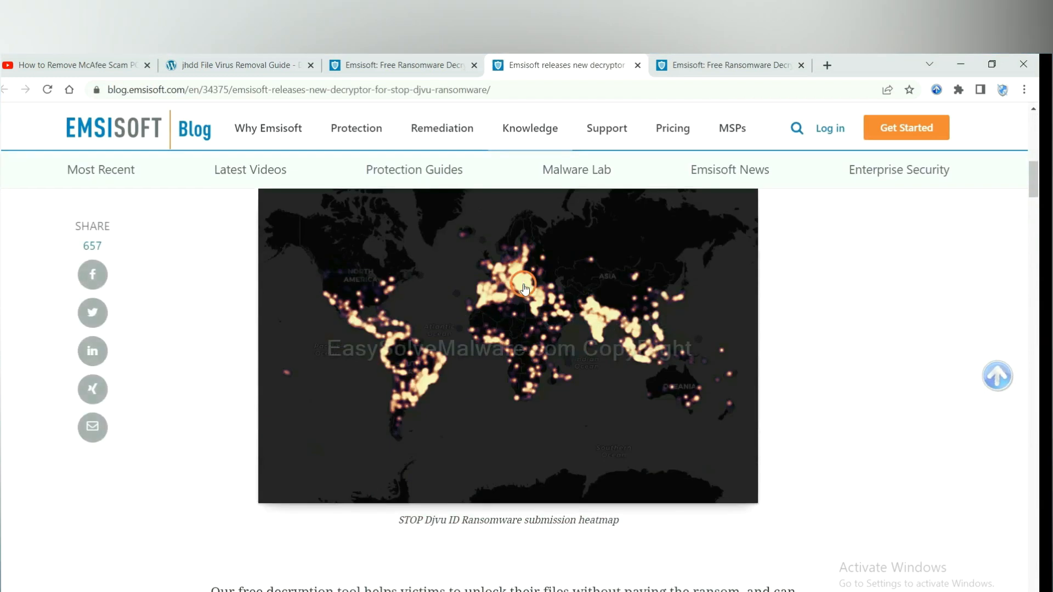
pyautogui.scroll(-3)
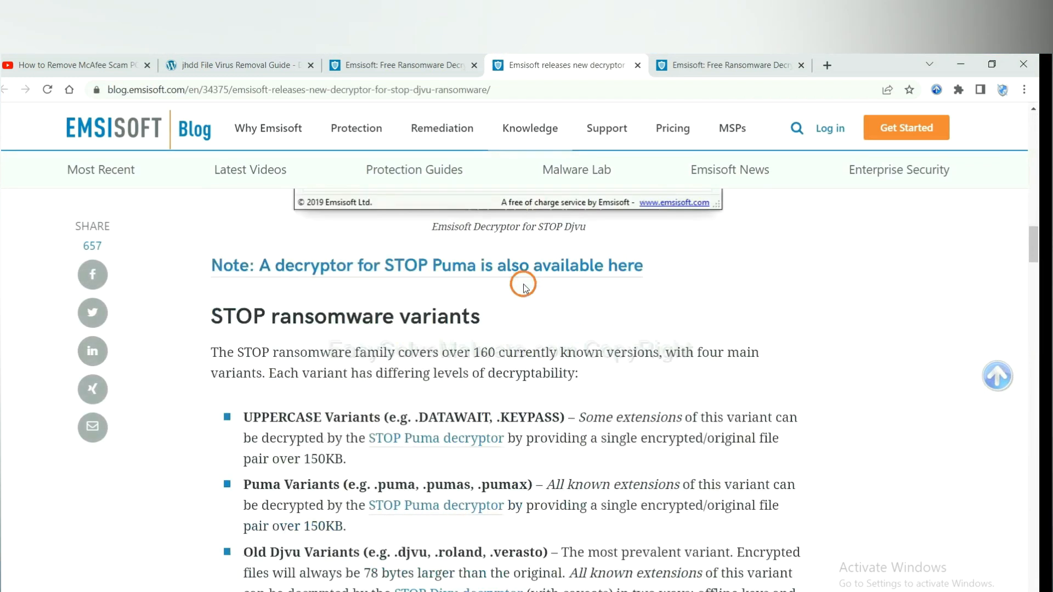
pyautogui.scroll(-3)
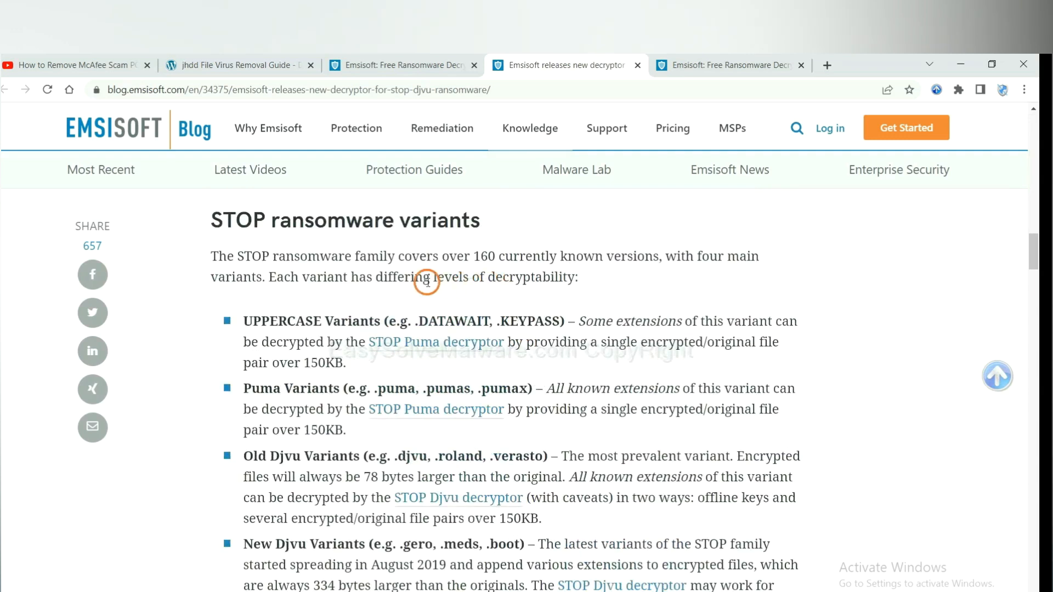
pyautogui.scroll(-3)
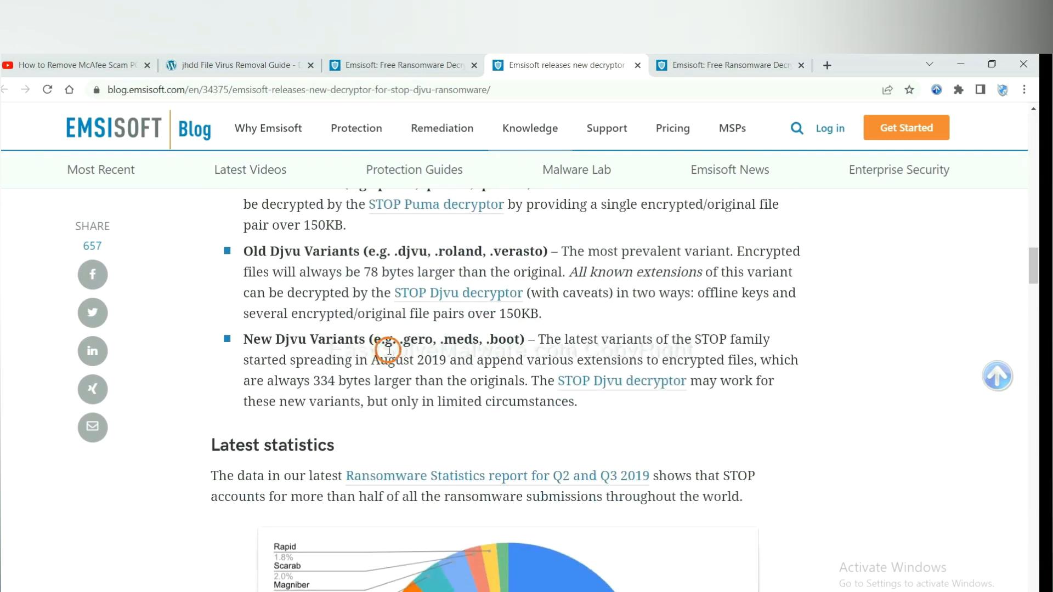
pyautogui.scroll(-3)
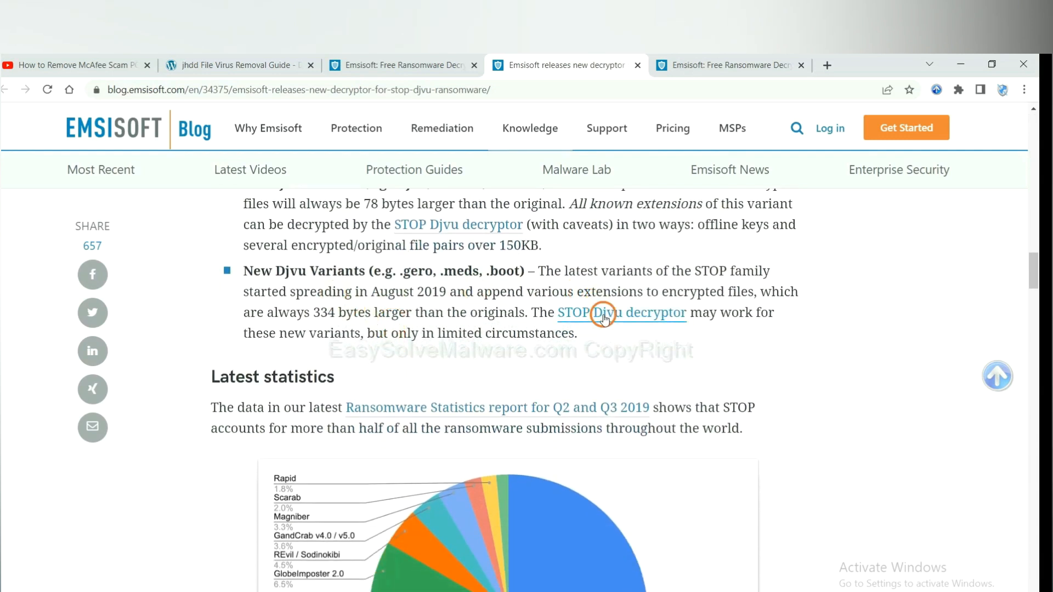
pyautogui.click(621, 312)
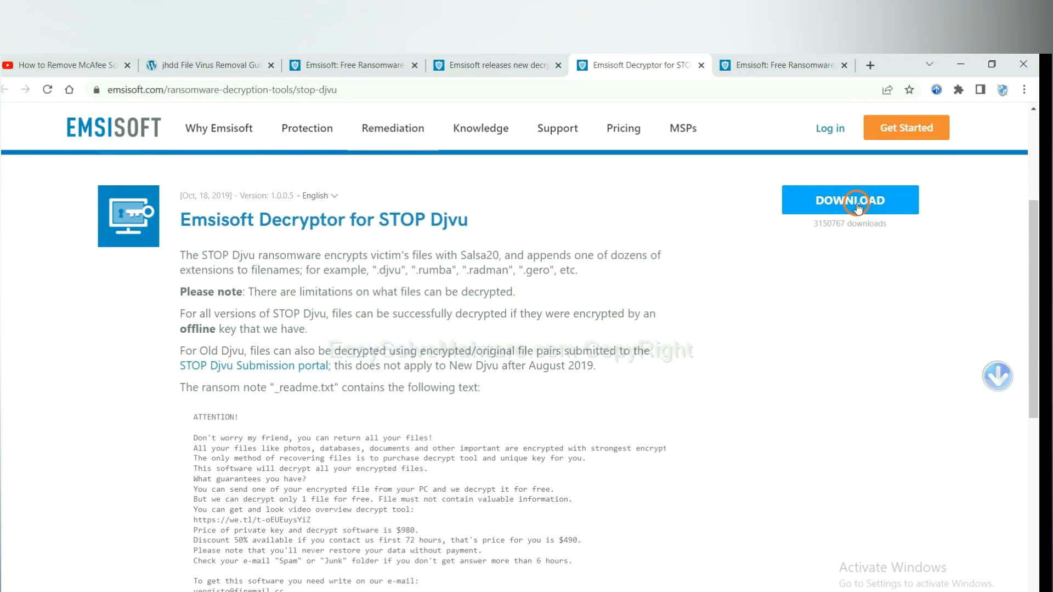
pyautogui.click(205, 65)
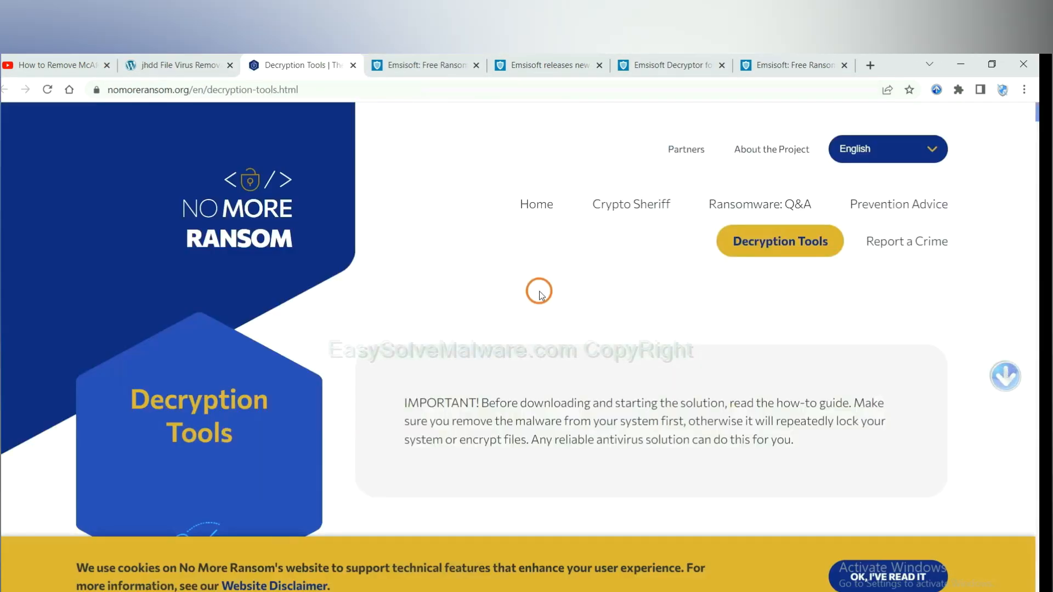
# - Quick-search 'djvu' in Decryption Tools and expand the djvu Ransom entry to show its download
pyautogui.scroll(-3)
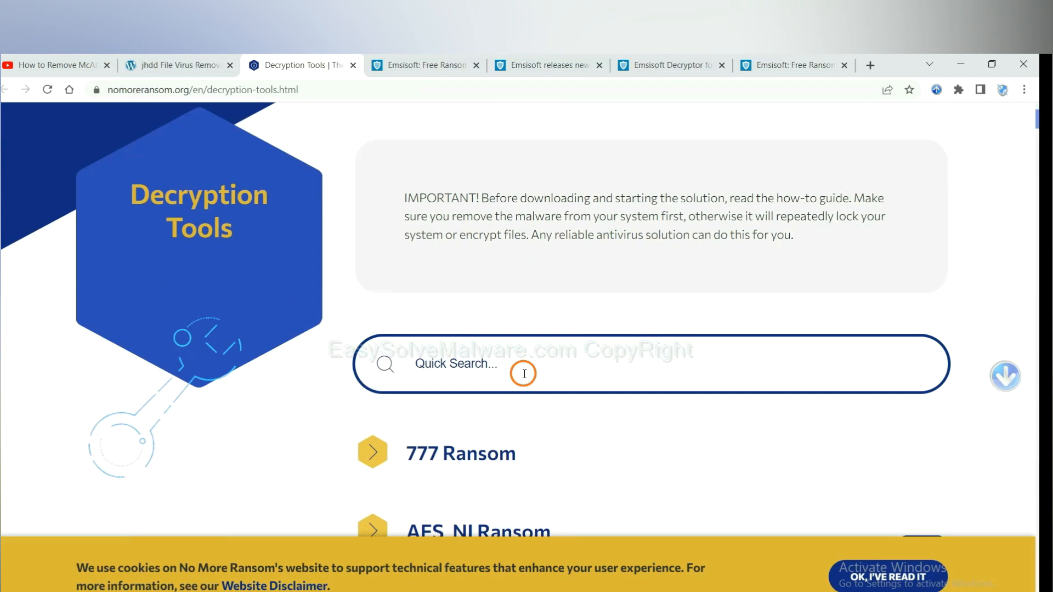
pyautogui.write('djvu')
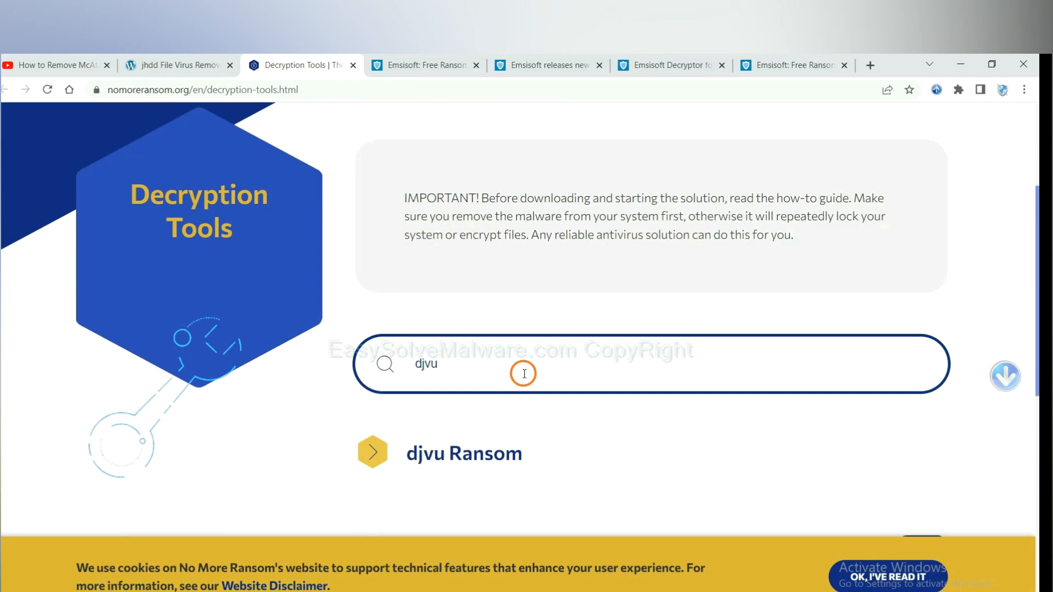
pyautogui.scroll(-3)
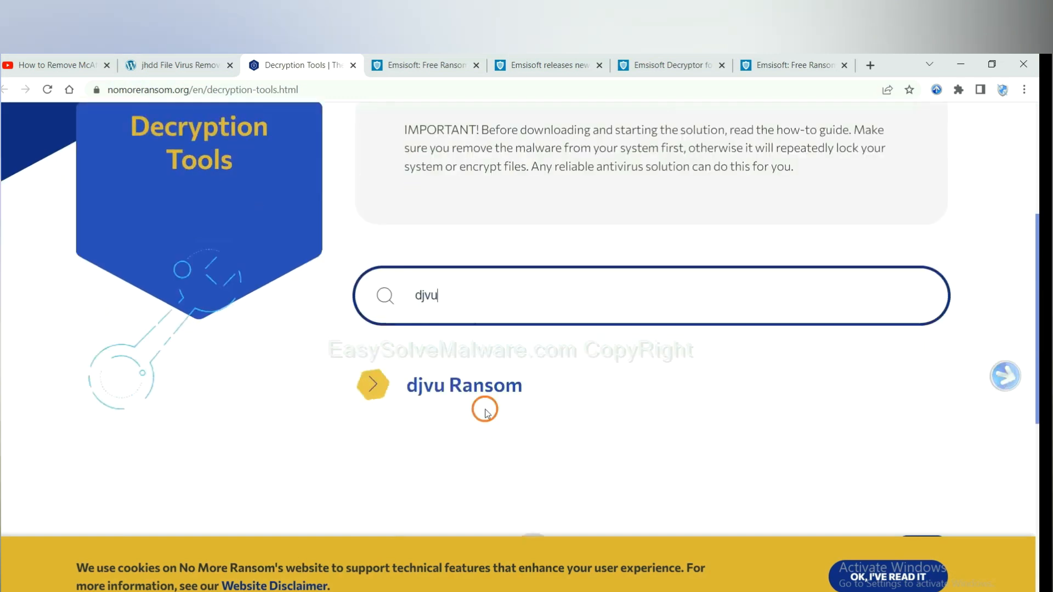
pyautogui.click(372, 385)
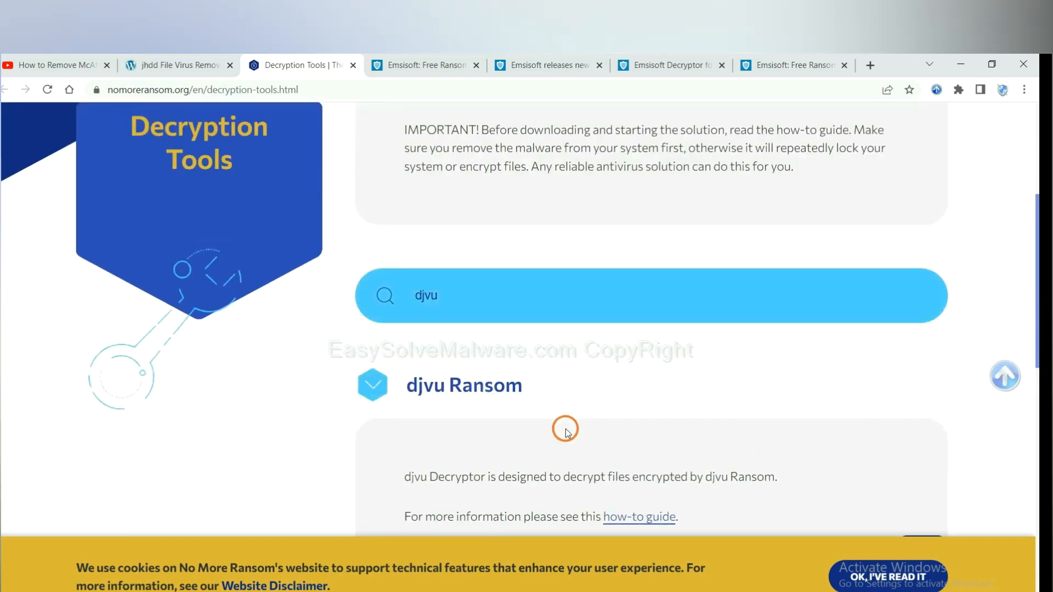
pyautogui.scroll(-3)
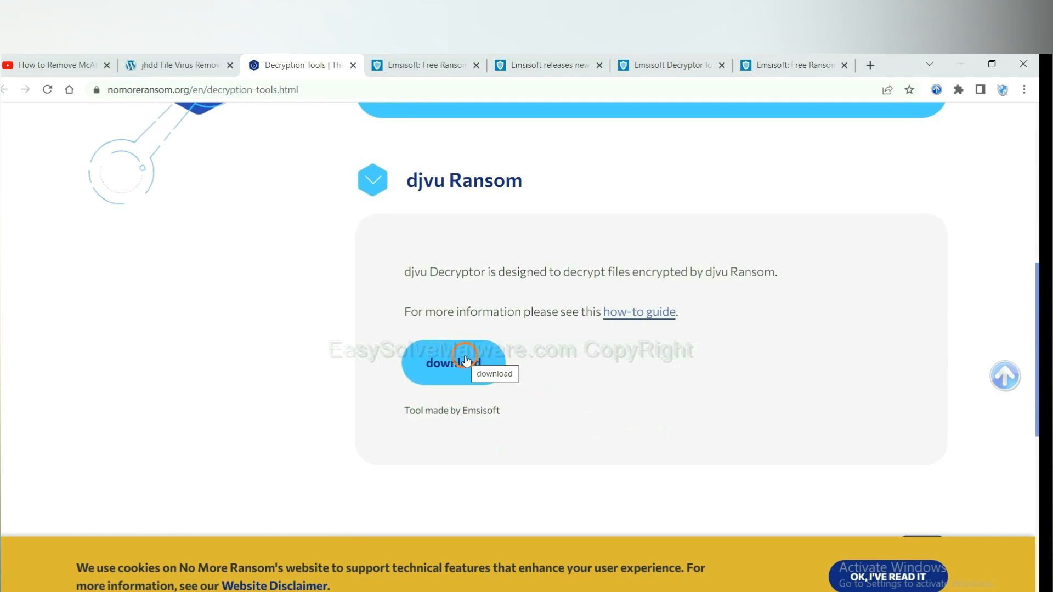